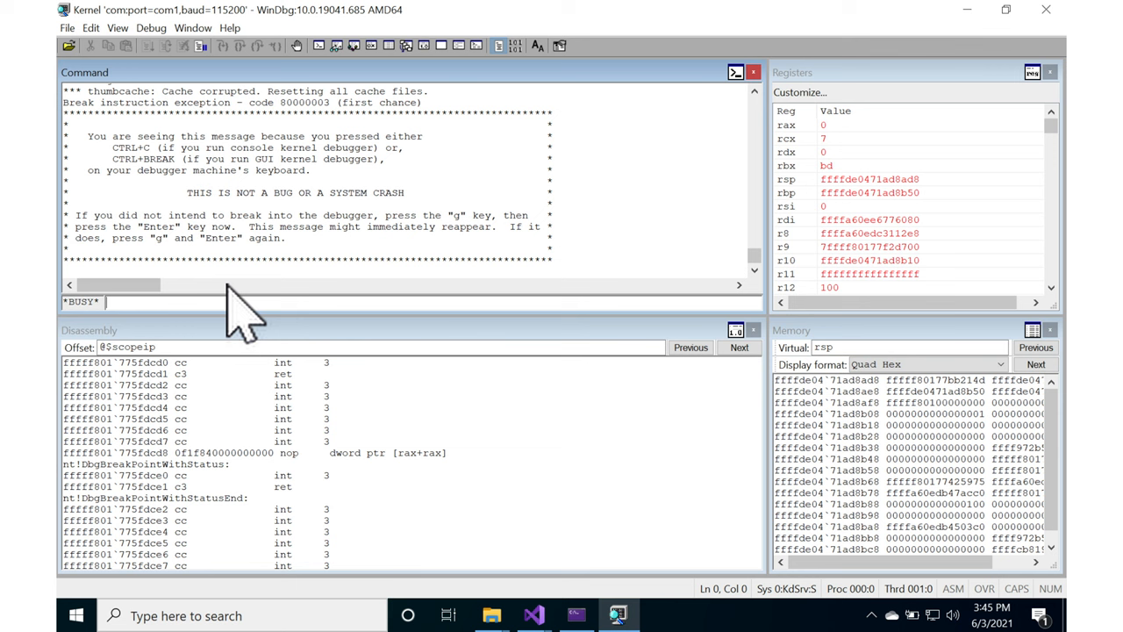
- Enter rdmsr 0xc0000080 at the kd> prompt to read IA32_EFER
{"action": "type", "text": "rd"}
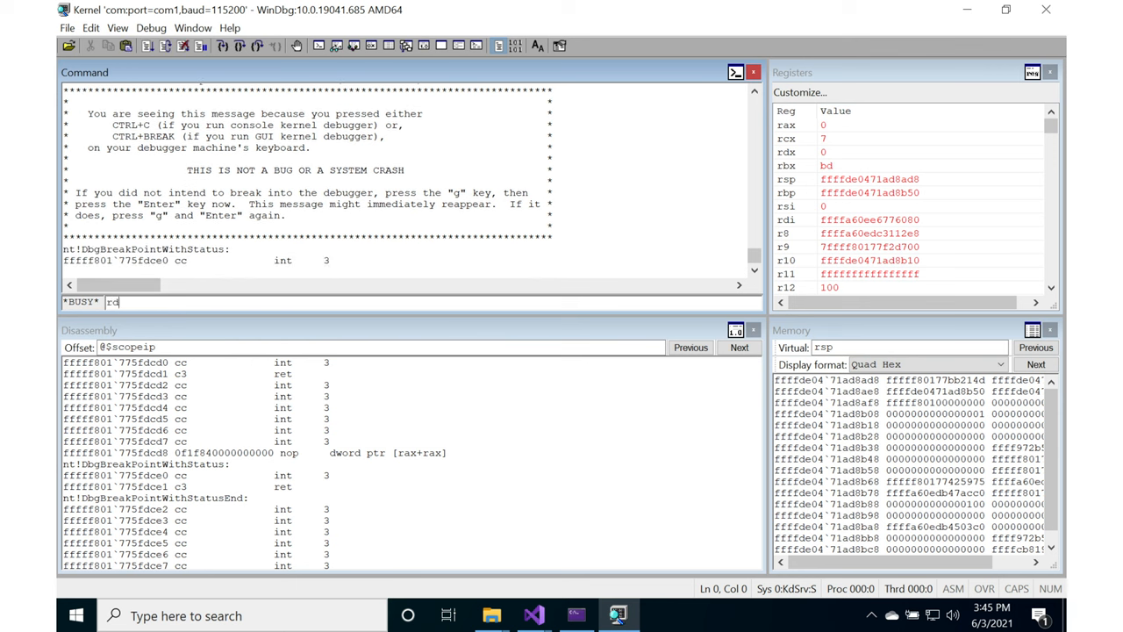
{"action": "type", "text": "msr 0xc0"}
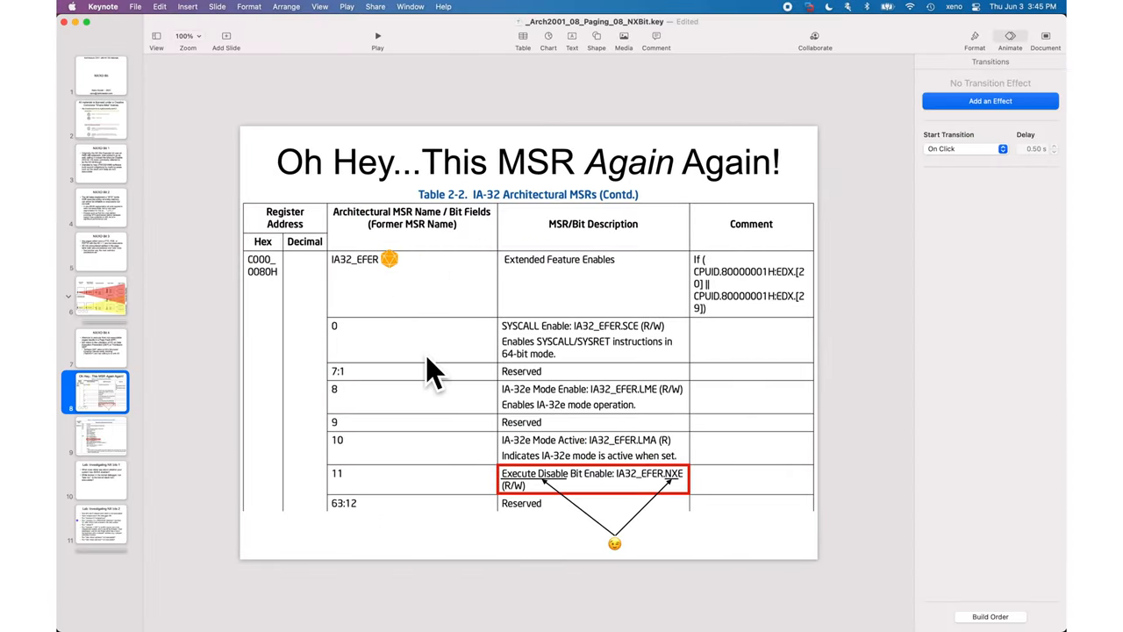
{"action": "left_click", "coordinate": [100, 347]}
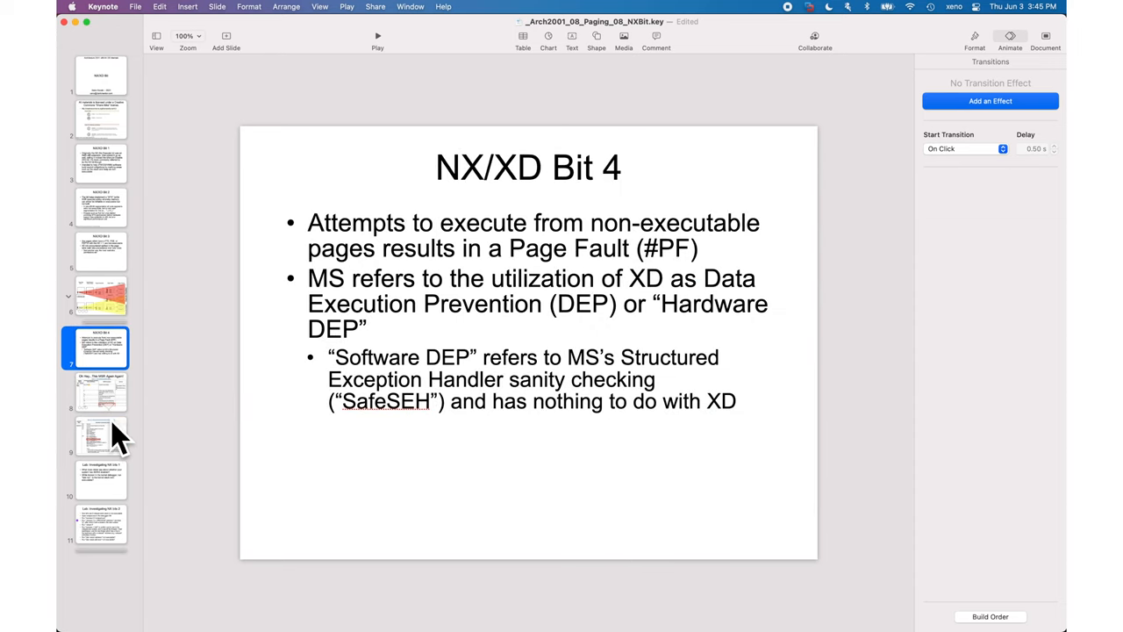
{"action": "left_click", "coordinate": [100, 392]}
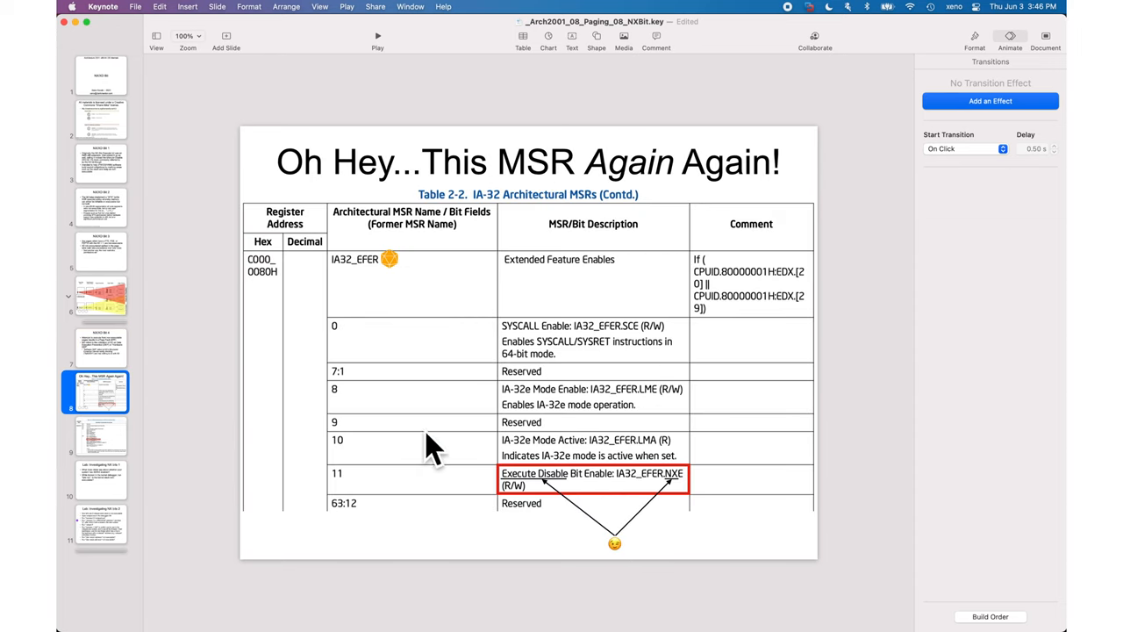
{"action": "left_click", "coordinate": [618, 615]}
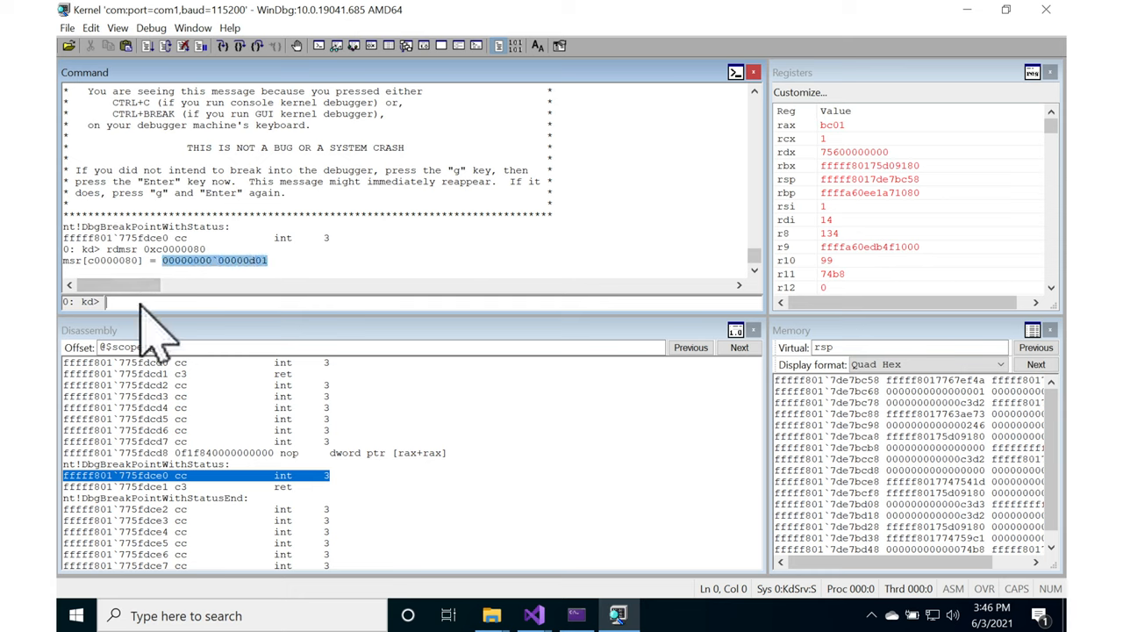
- Run .formats on 00000000`00000d01 to show IA32_EFER in binary with bit 11 set
{"action": "type", "text": "."}
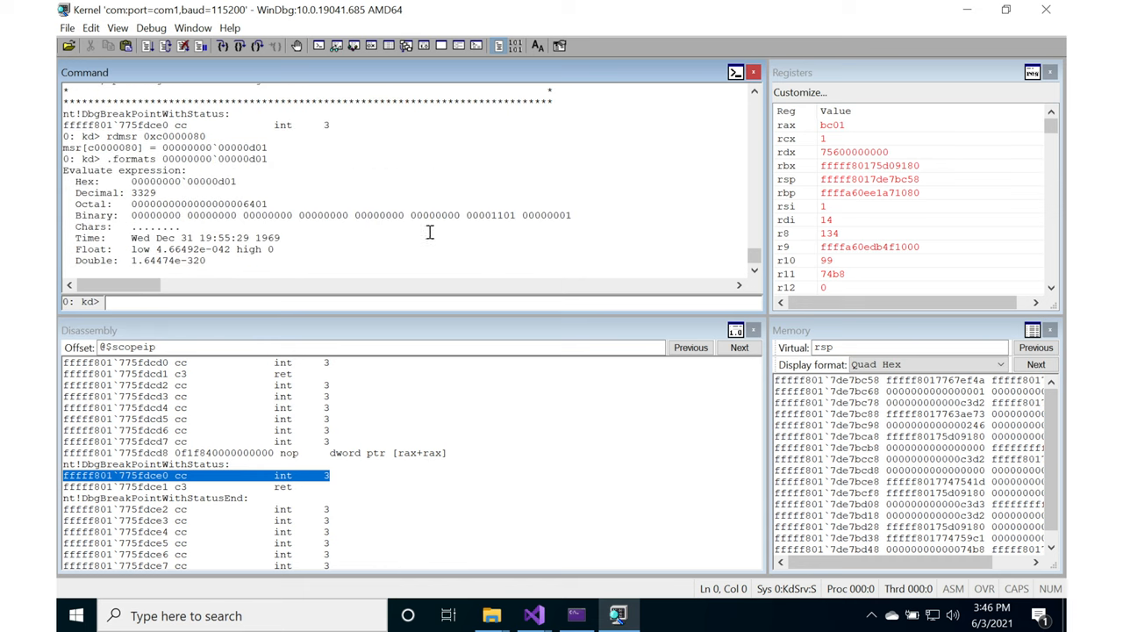
{"action": "mouse_move", "coordinate": [523, 214]}
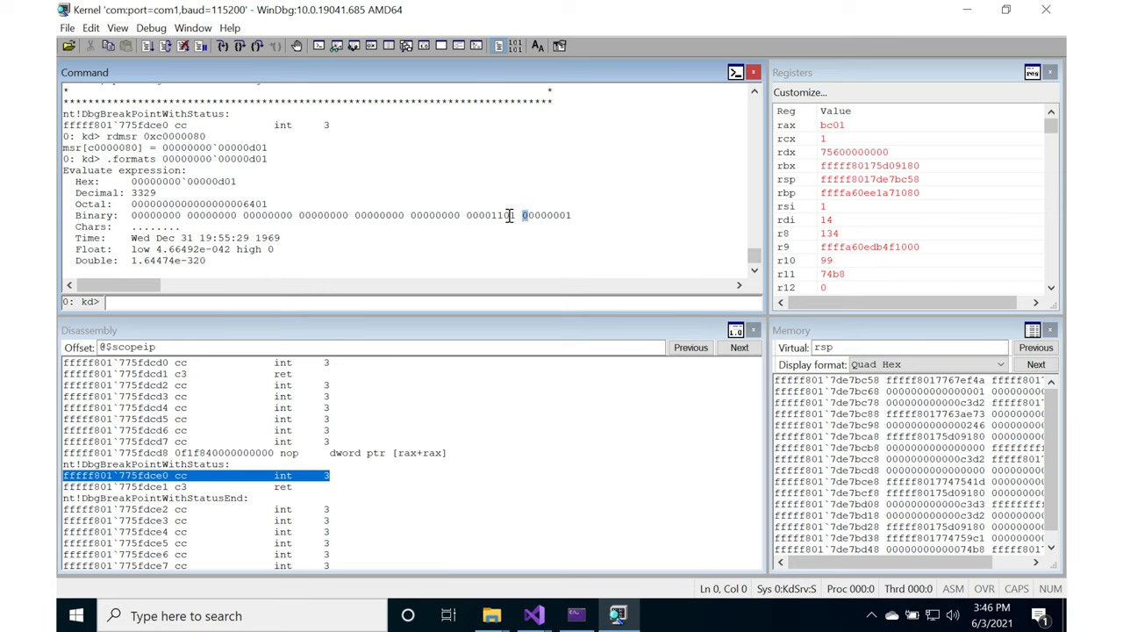
{"action": "mouse_move", "coordinate": [496, 215]}
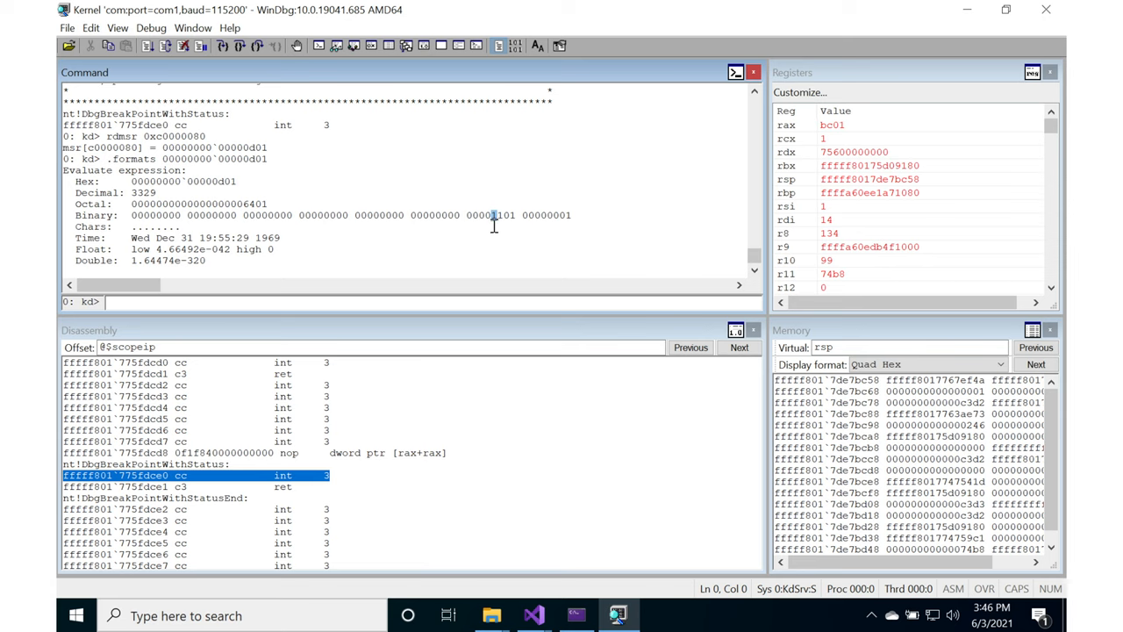
{"action": "mouse_move", "coordinate": [364, 342]}
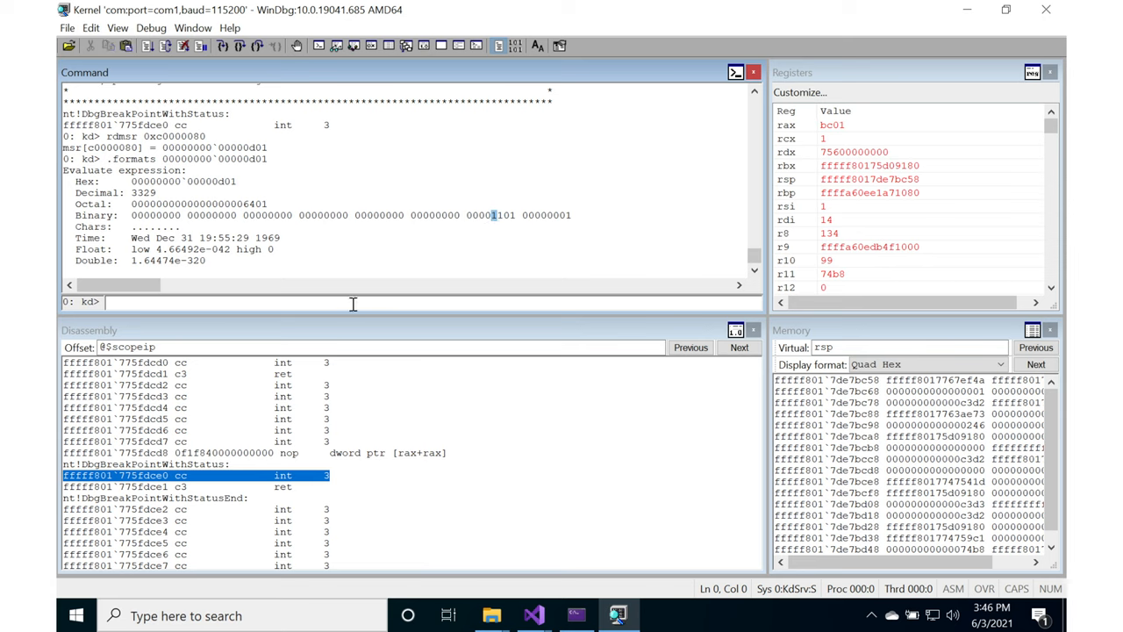
{"action": "type", "text": "!"}
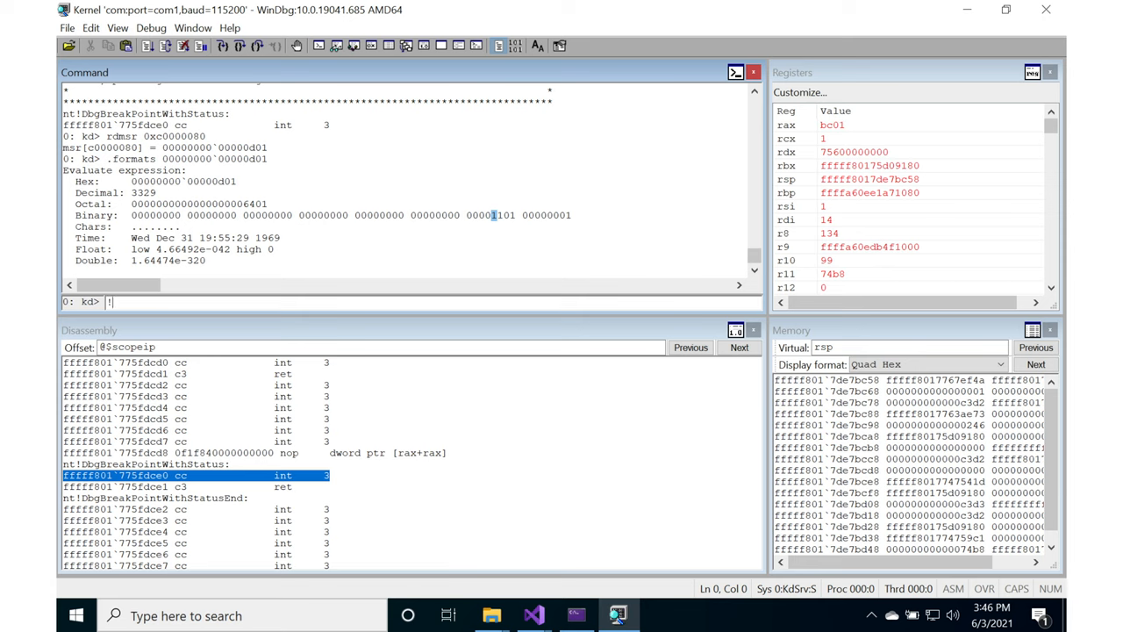
{"action": "type", "text": "pte"}
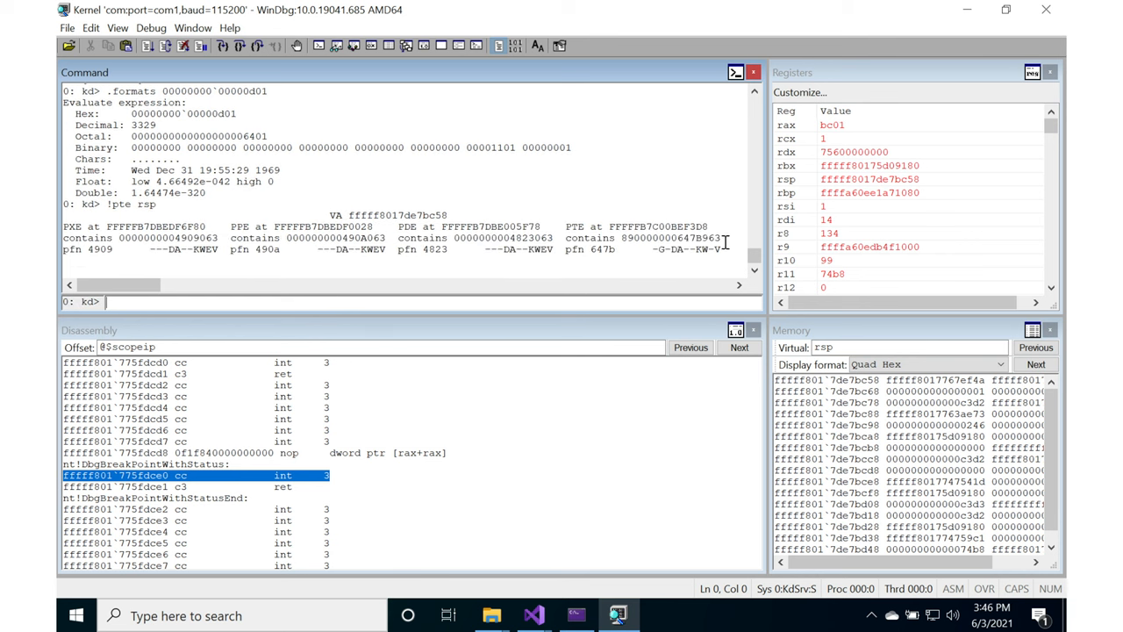
{"action": "mouse_move", "coordinate": [710, 248]}
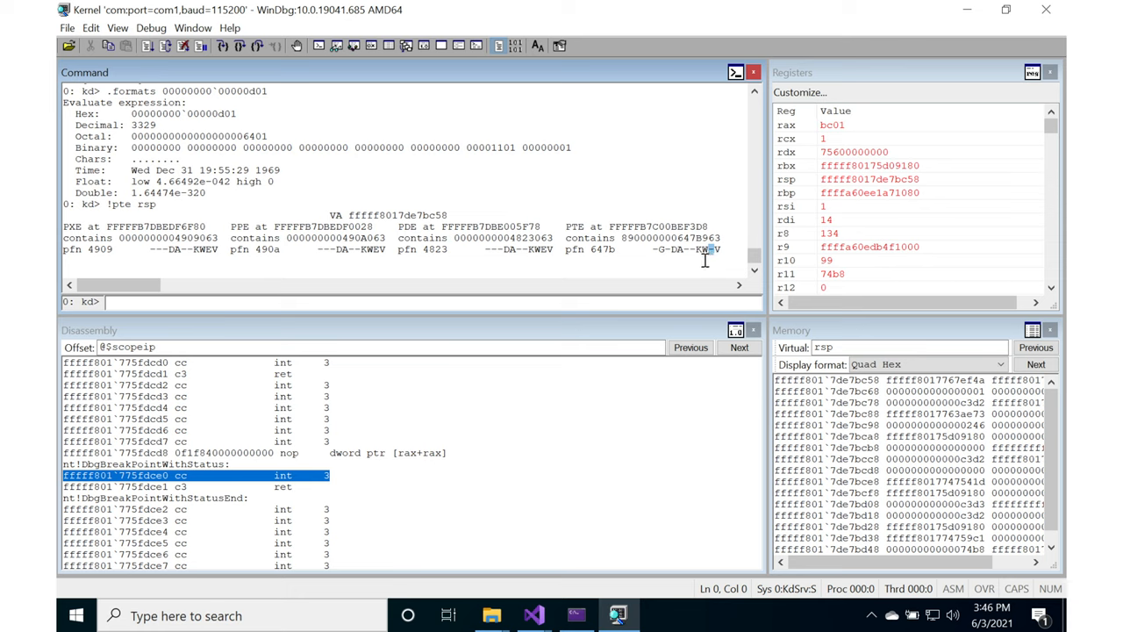
{"action": "mouse_move", "coordinate": [544, 248]}
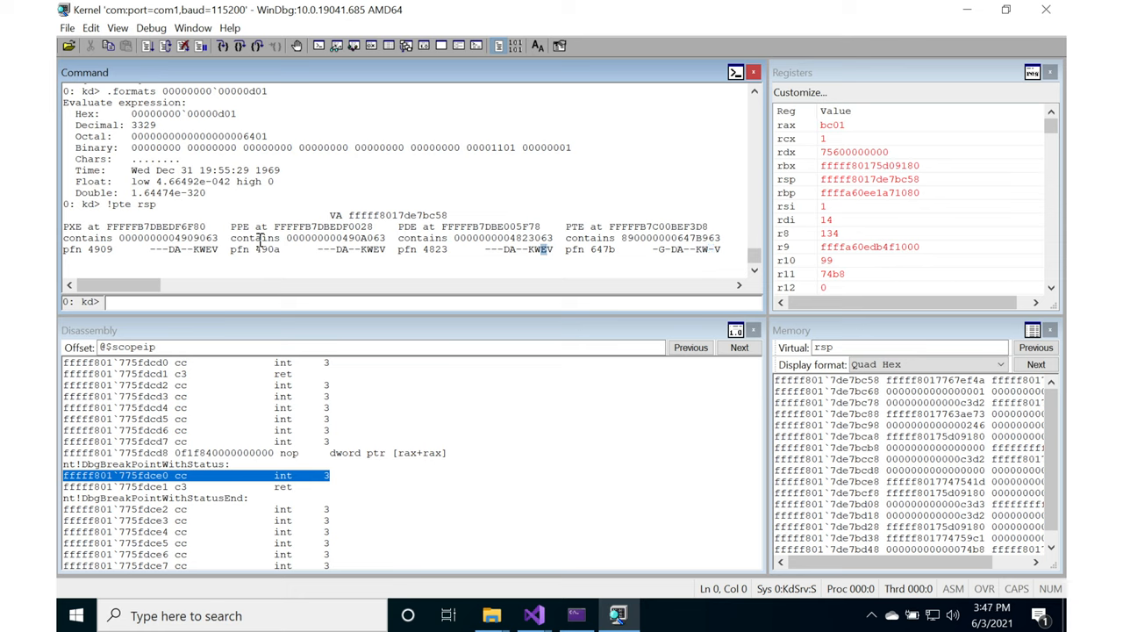
{"action": "mouse_move", "coordinate": [120, 240]}
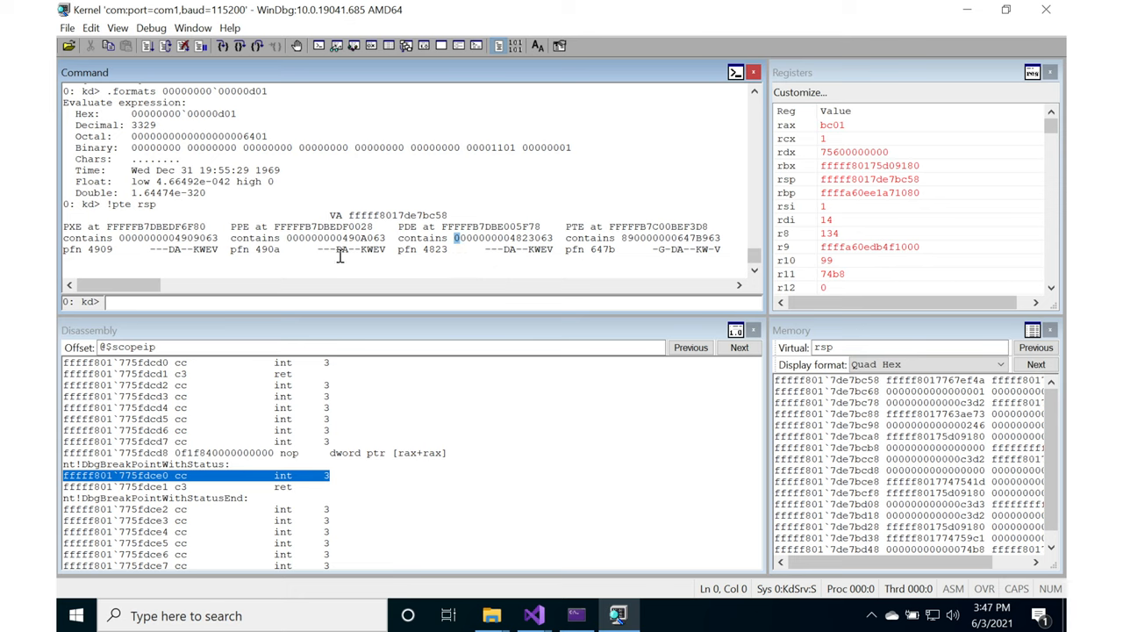
{"action": "mouse_move", "coordinate": [625, 237]}
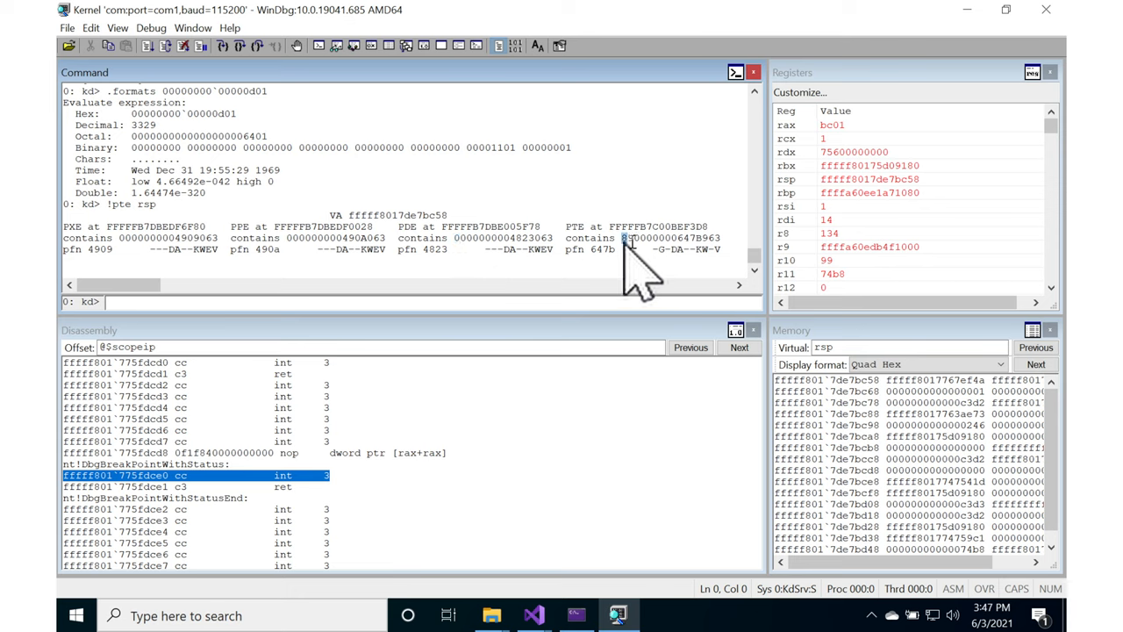
{"action": "mouse_move", "coordinate": [443, 320]}
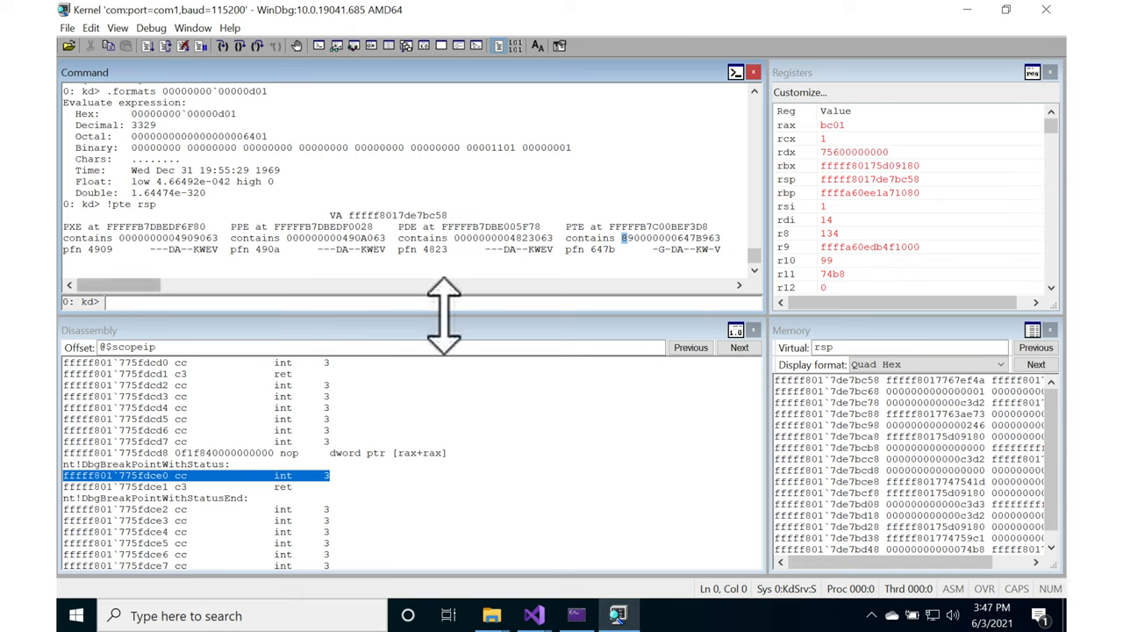